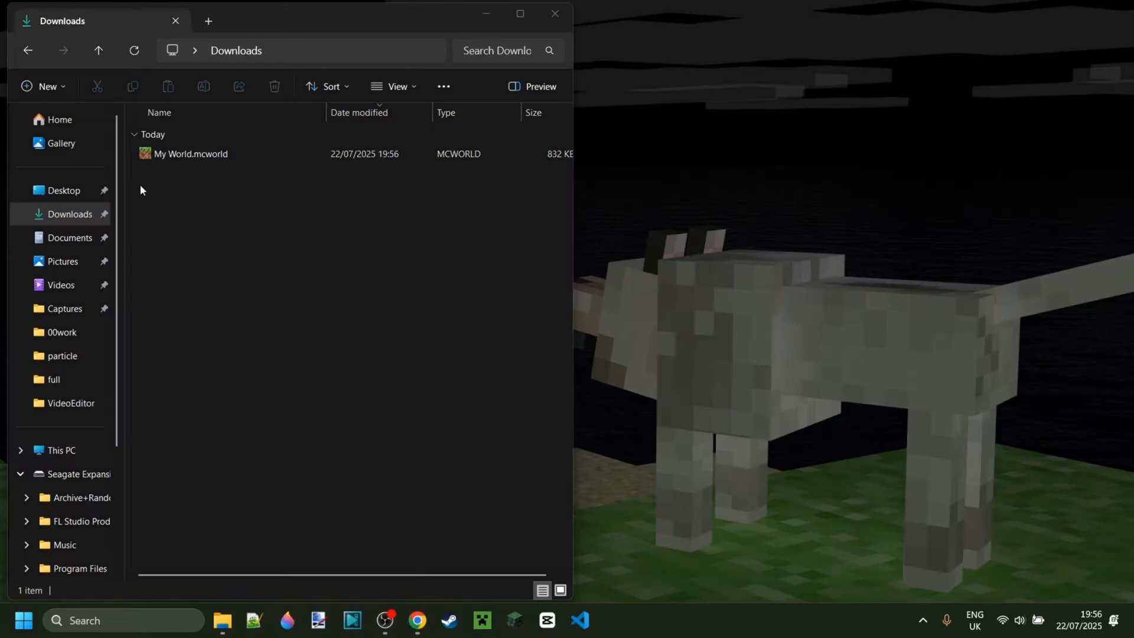
- Select My World.mcworld and bring up its Open with list of apps
click(190, 153)
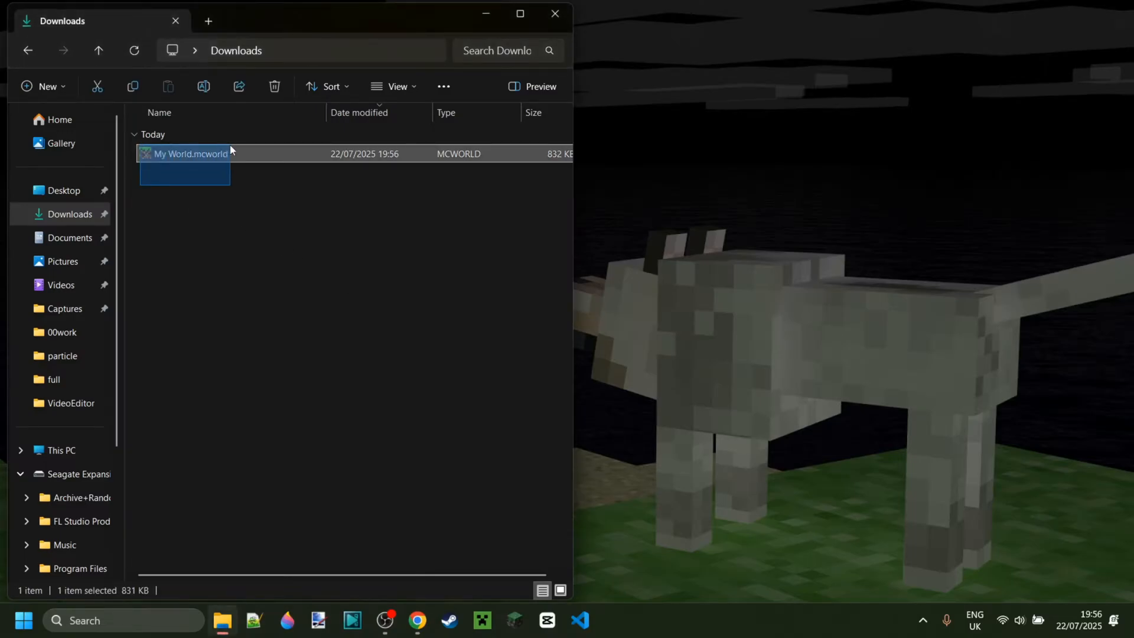
click(228, 192)
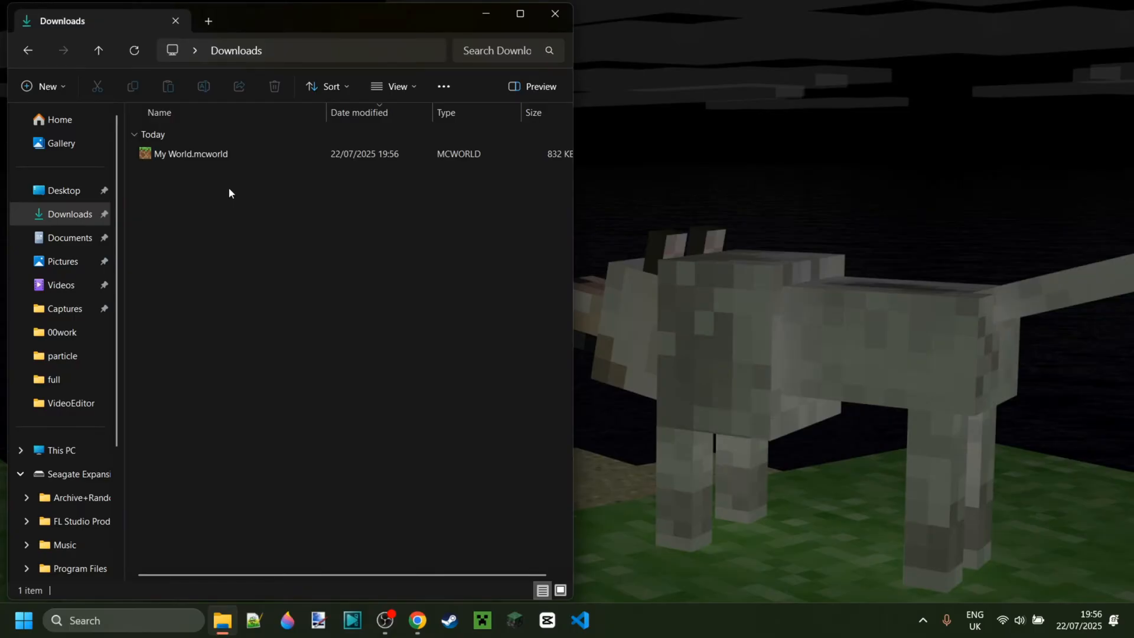
mouse_move(133, 186)
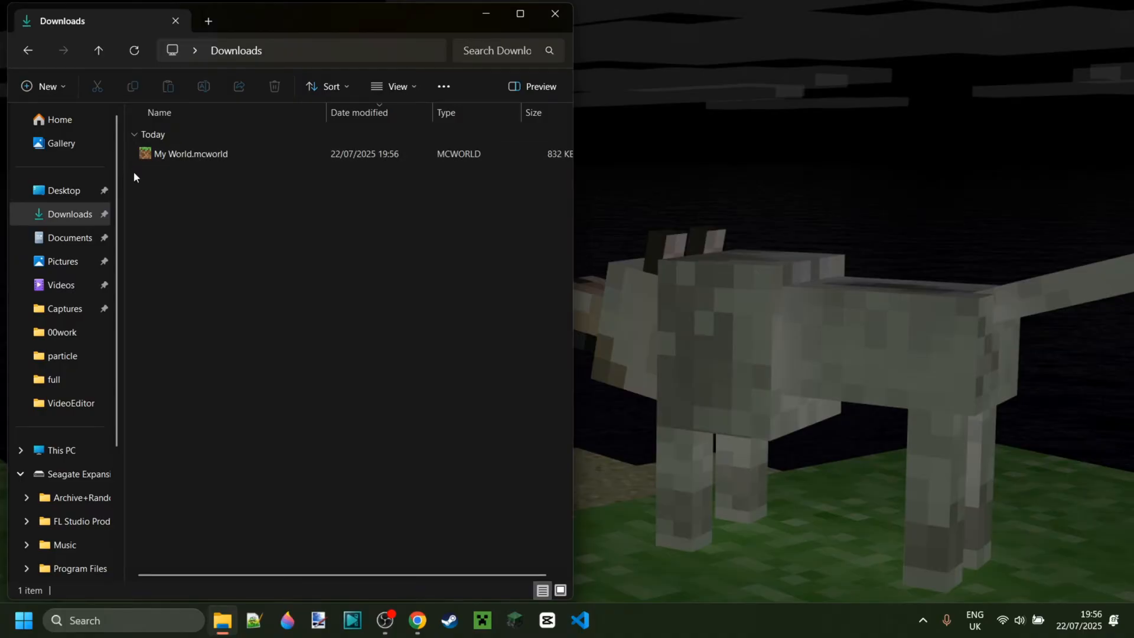
click(190, 154)
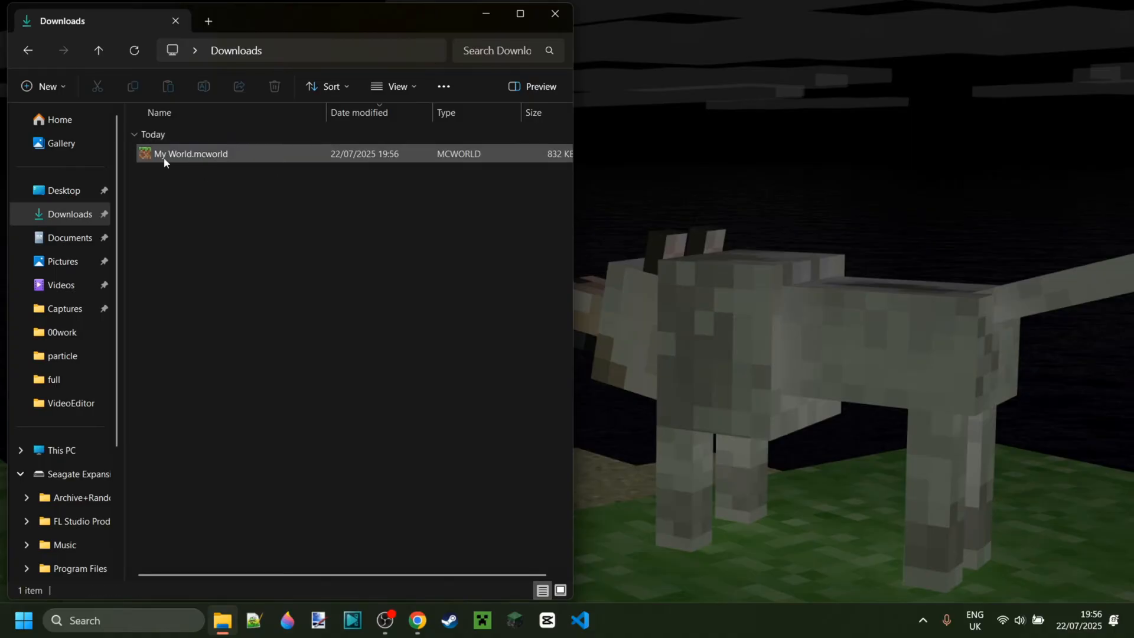
mouse_move(191, 153)
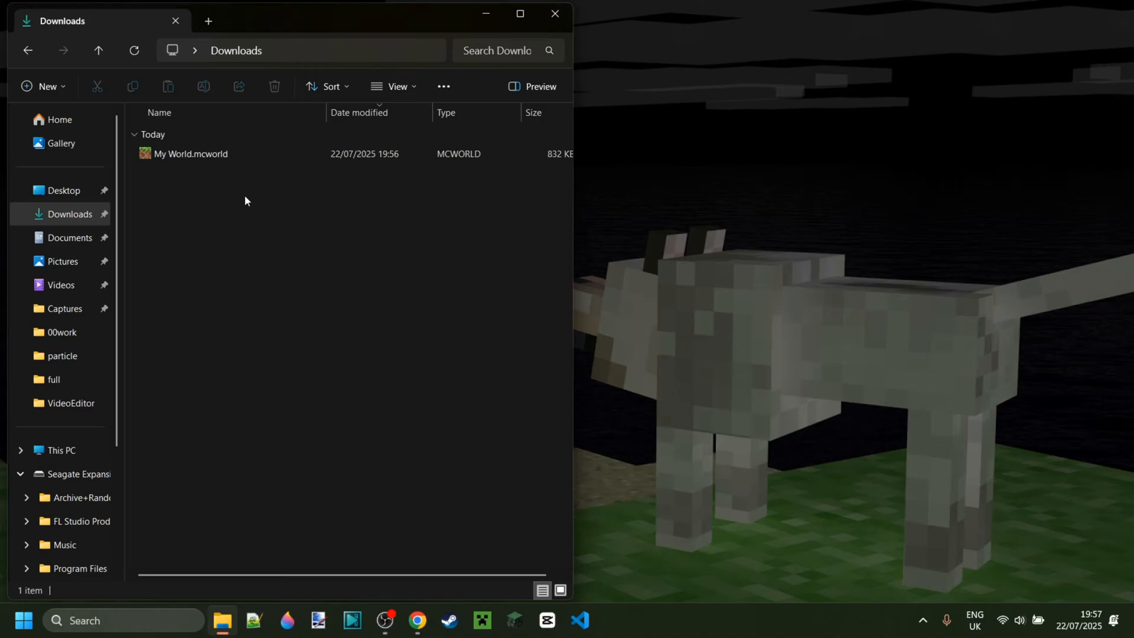
click(190, 154)
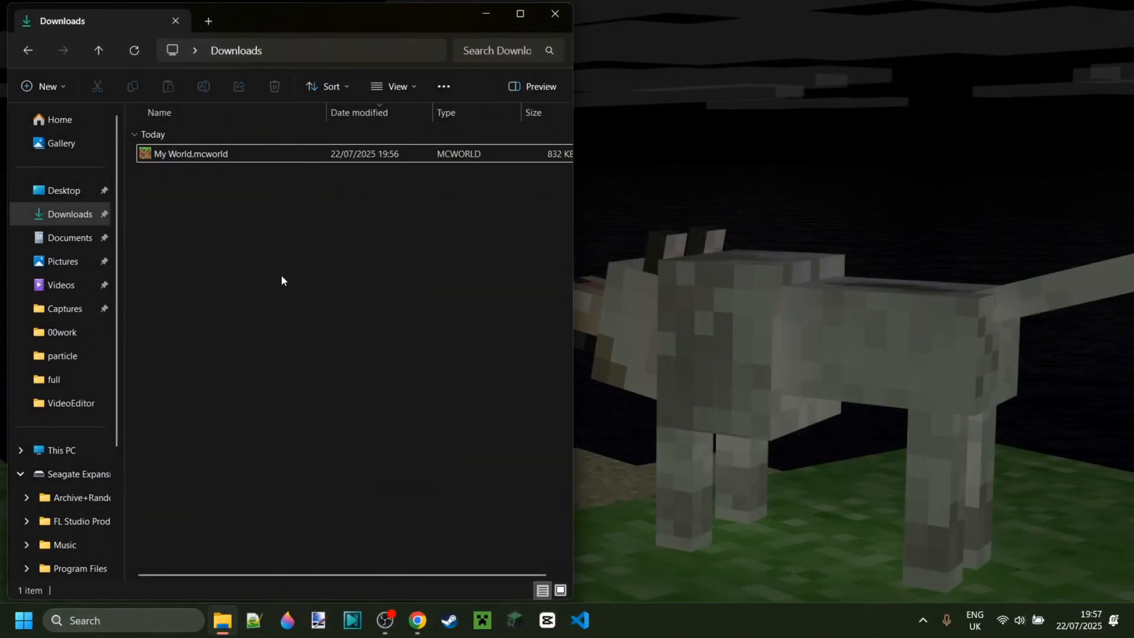
mouse_move(228, 247)
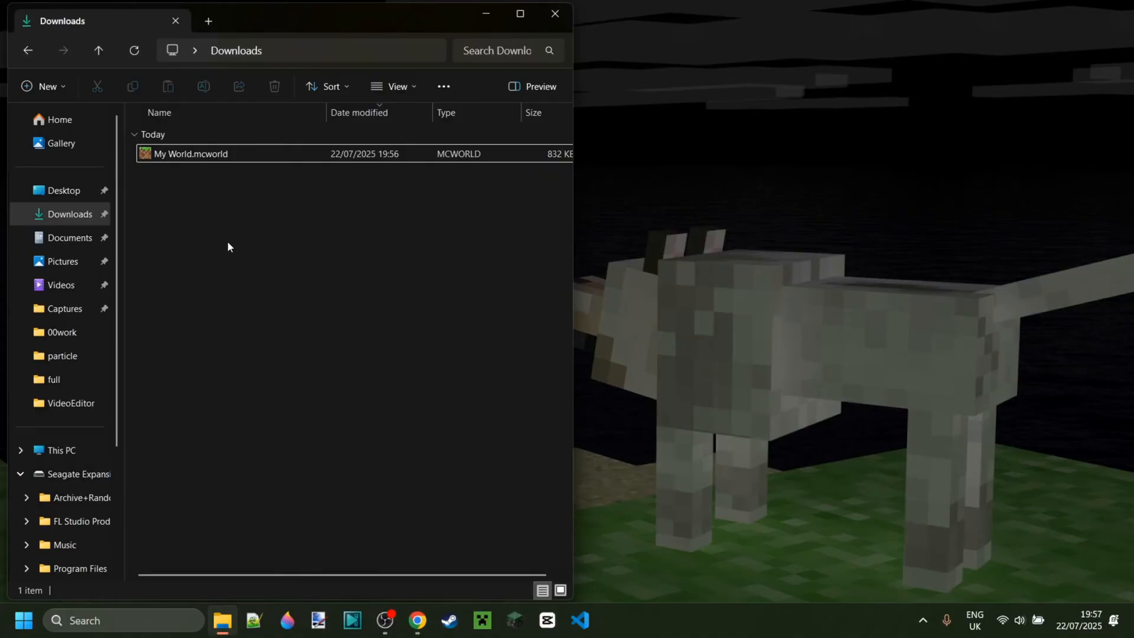
mouse_move(205, 220)
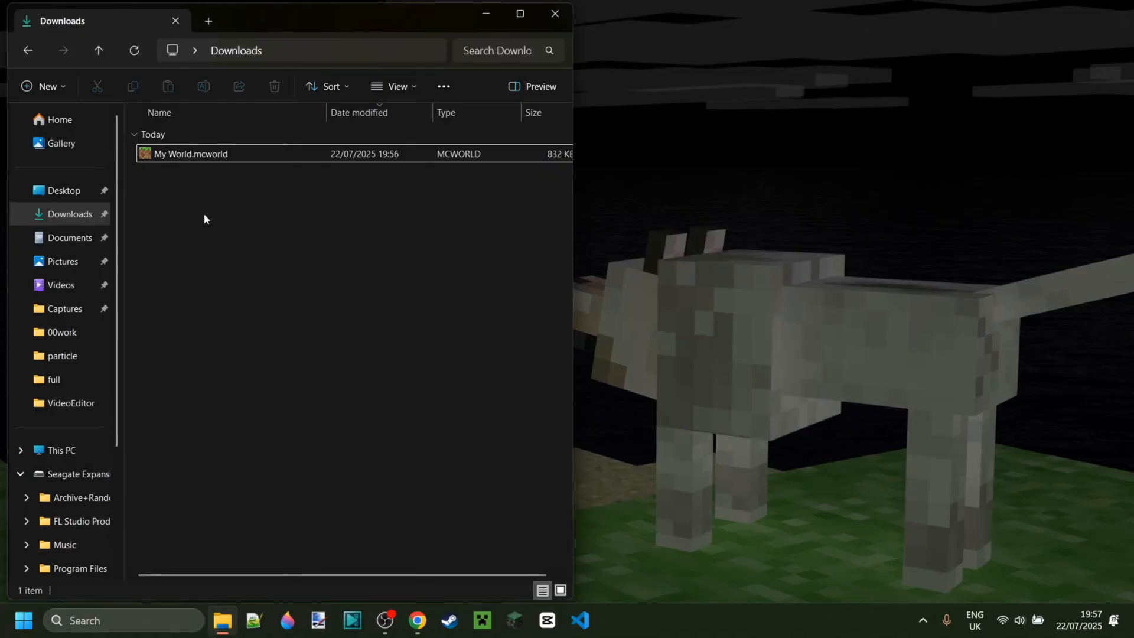
click(191, 154)
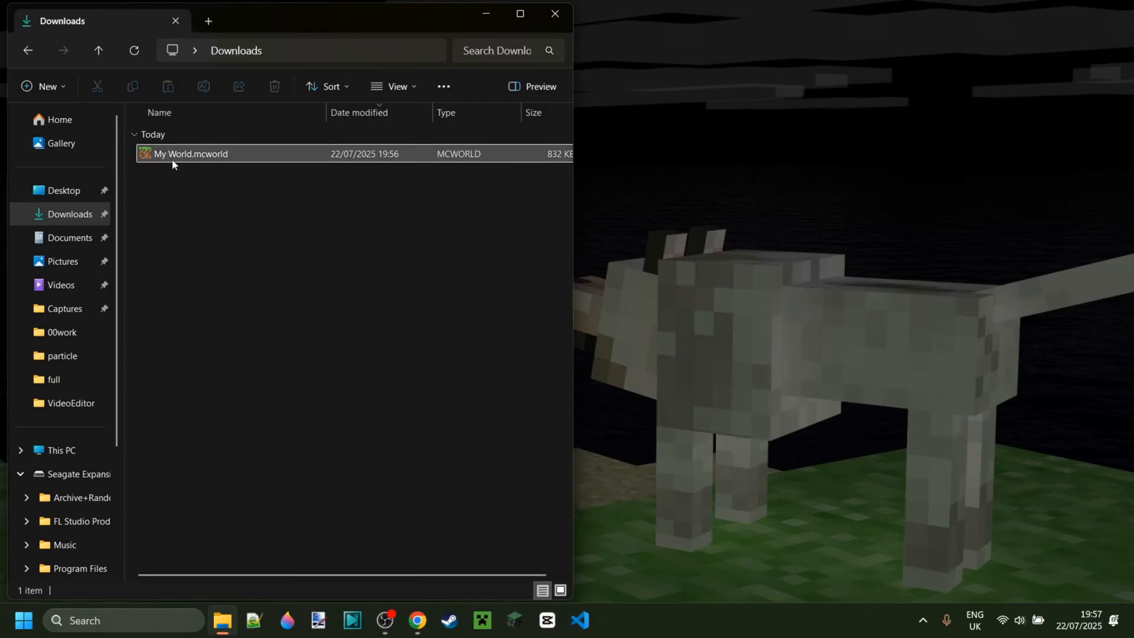
right_click(191, 154)
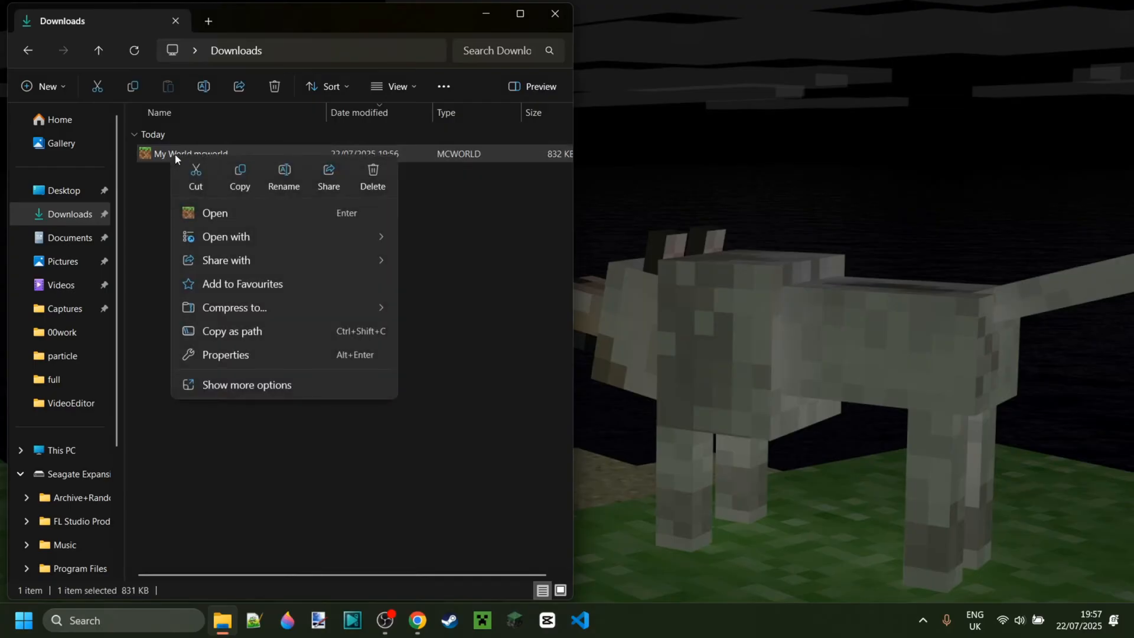
click(225, 236)
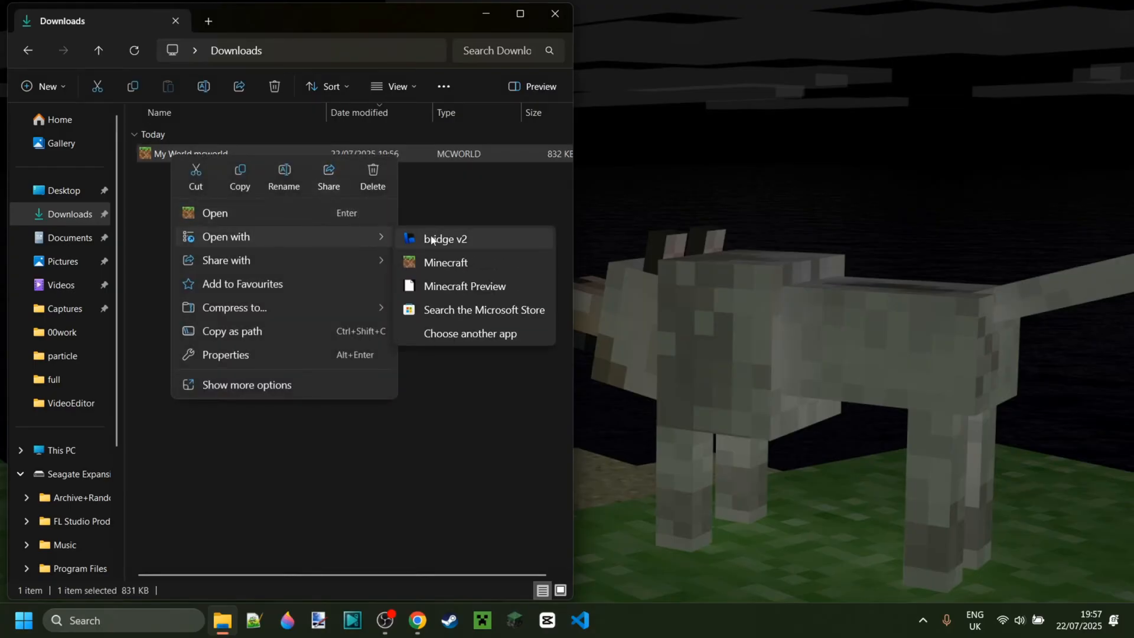
mouse_move(446, 262)
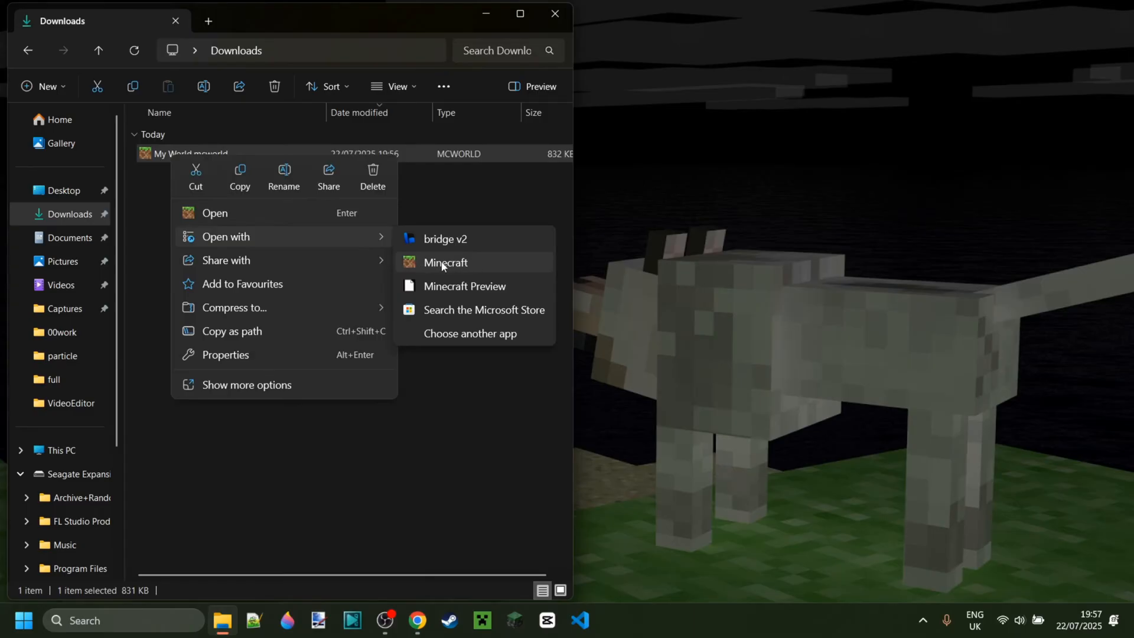
mouse_move(464, 286)
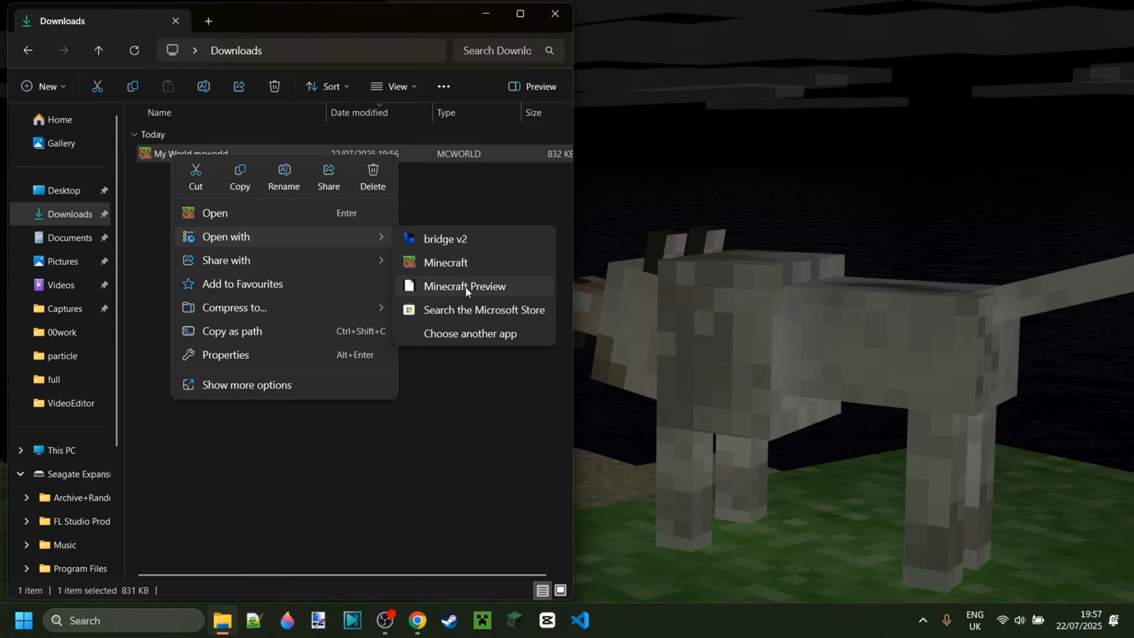
mouse_move(456, 262)
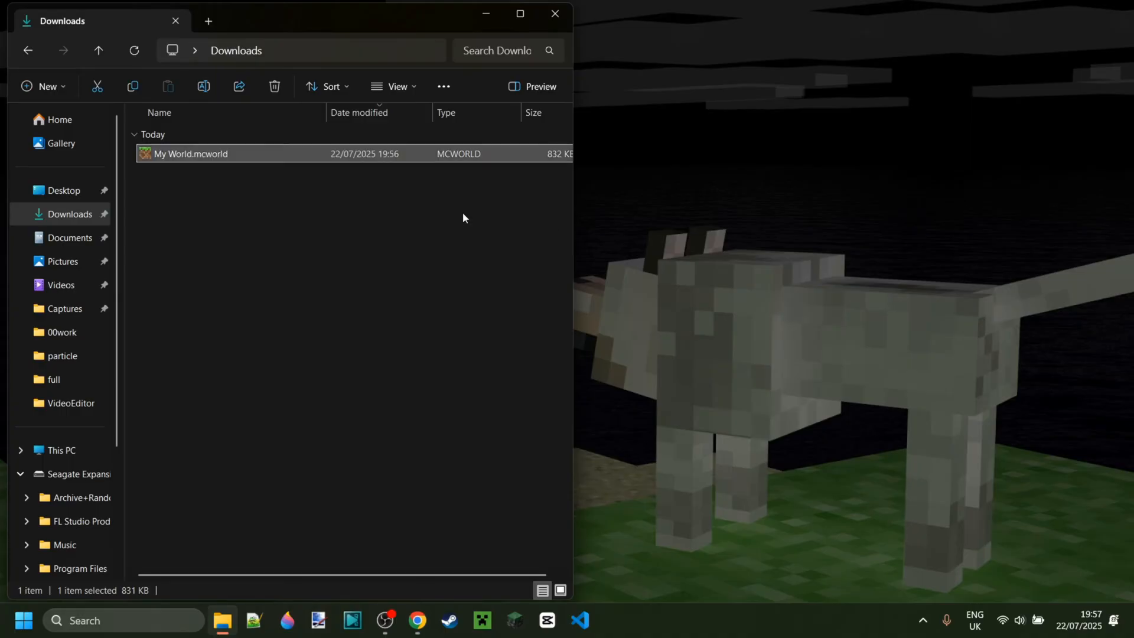
- Reopen the Open with list showing bridge v2, Minecraft and Minecraft Preview
click(183, 172)
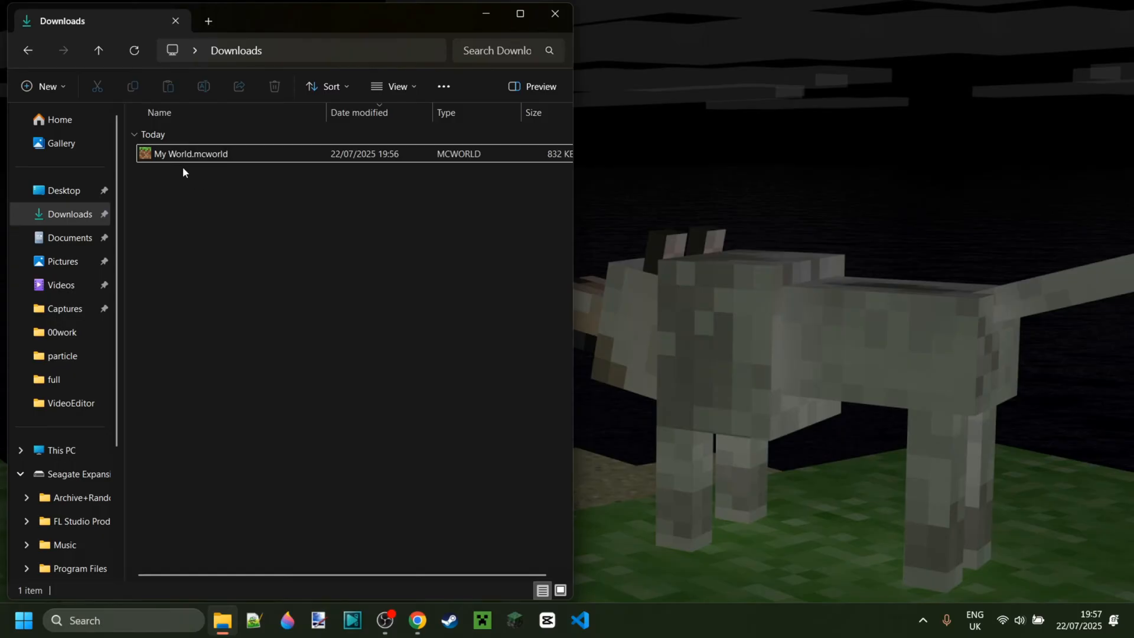
right_click(190, 153)
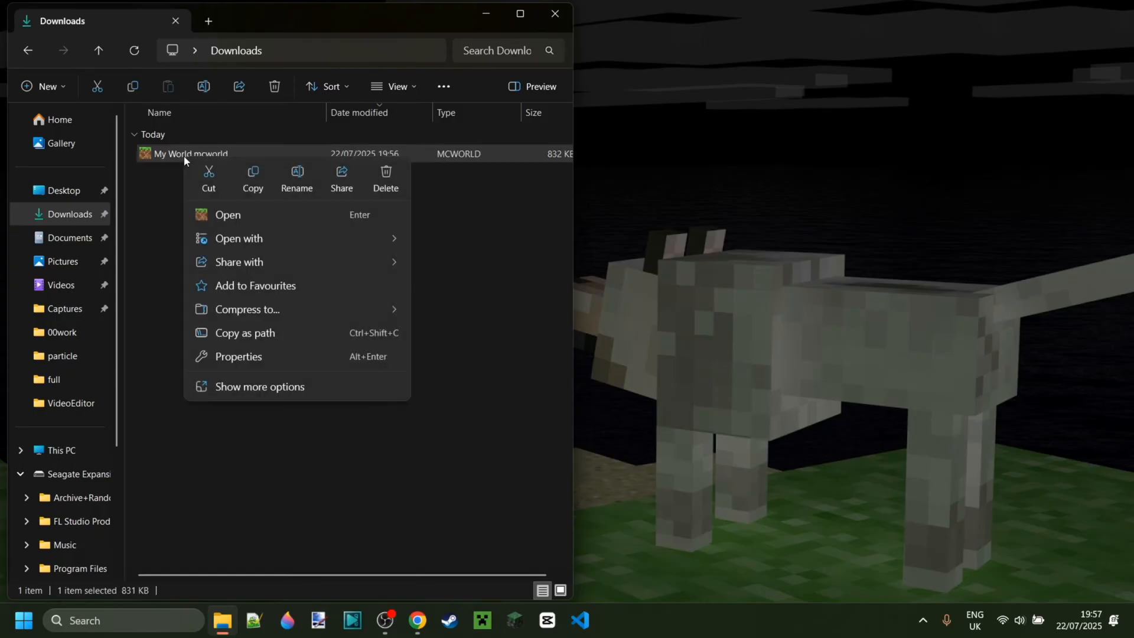
mouse_move(402, 223)
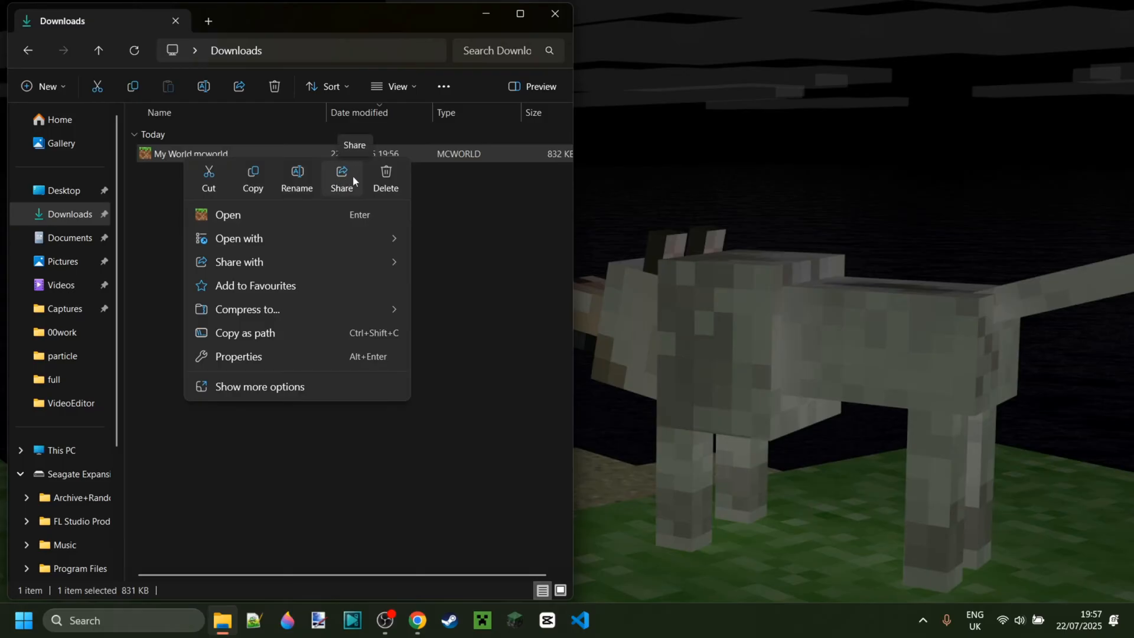
mouse_move(340, 182)
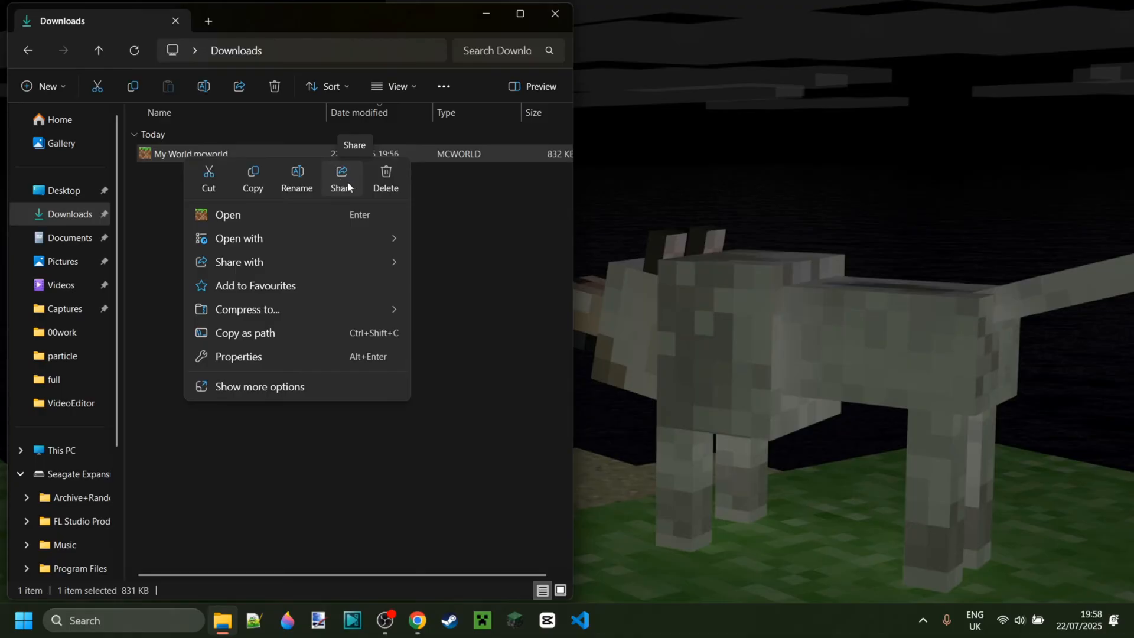
mouse_move(352, 214)
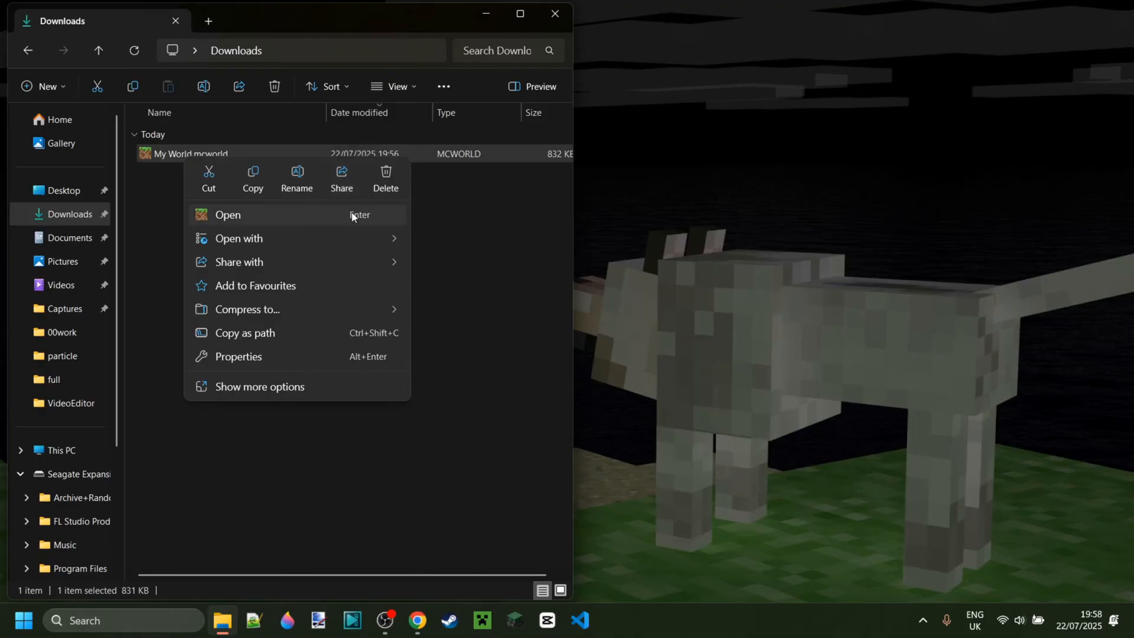
click(237, 237)
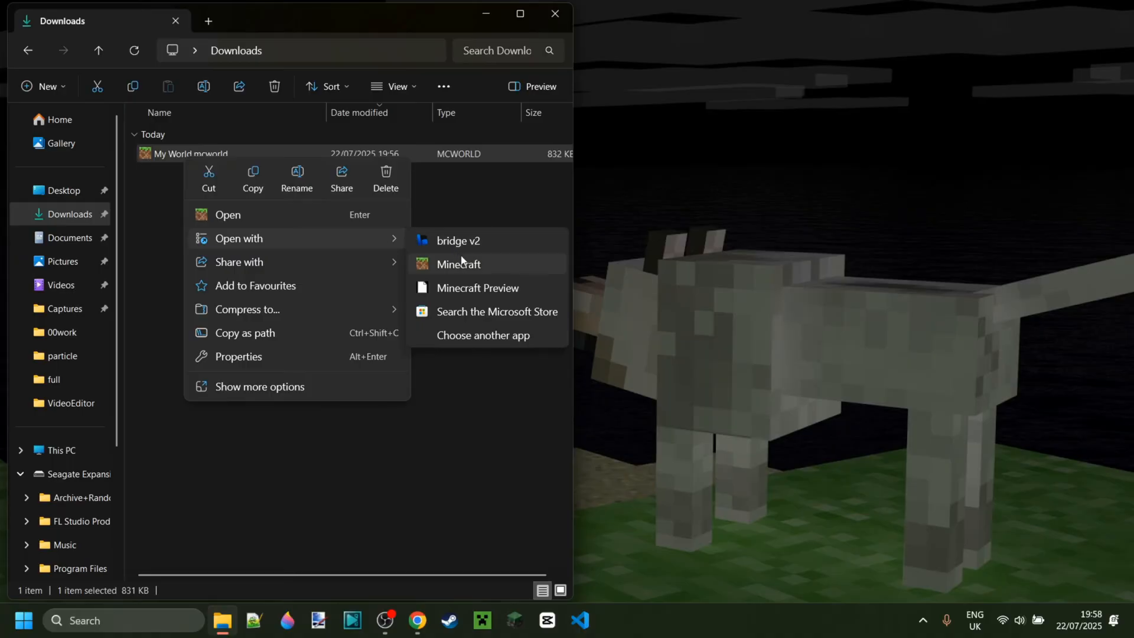
- Open the file with Minecraft, confirm My World in the Play worlds list, and return to the main menu
click(458, 263)
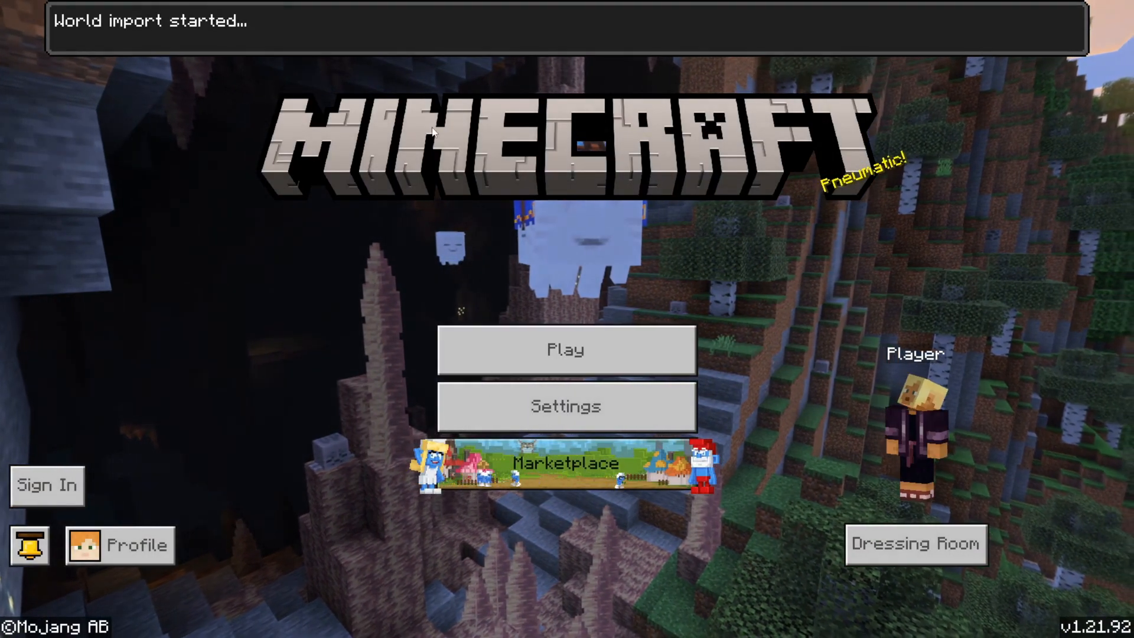
click(46, 485)
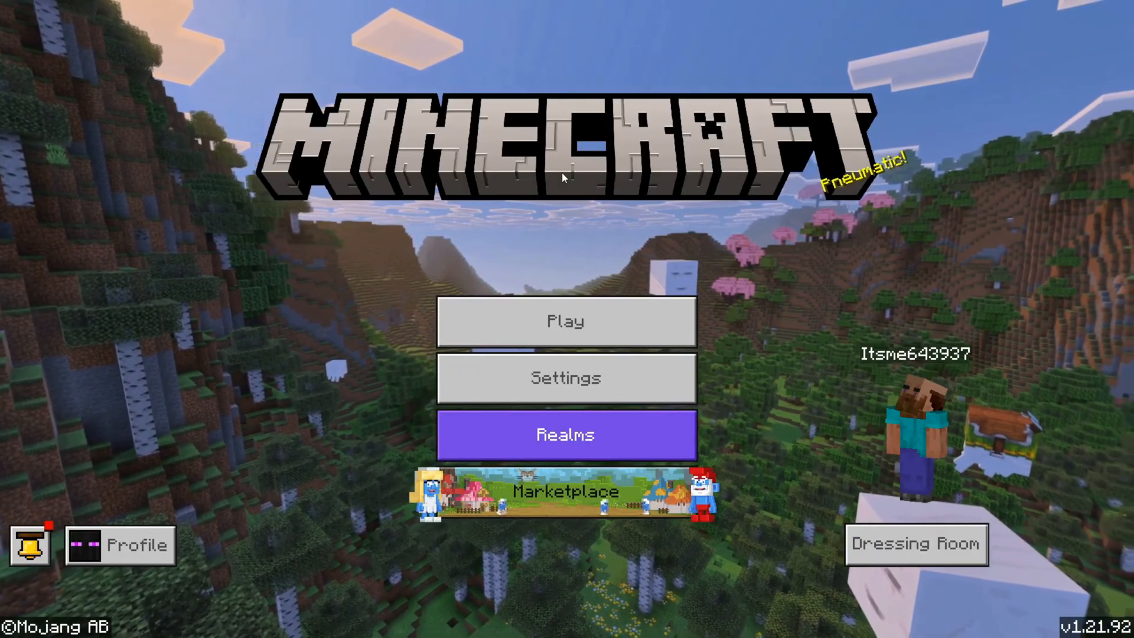
click(566, 321)
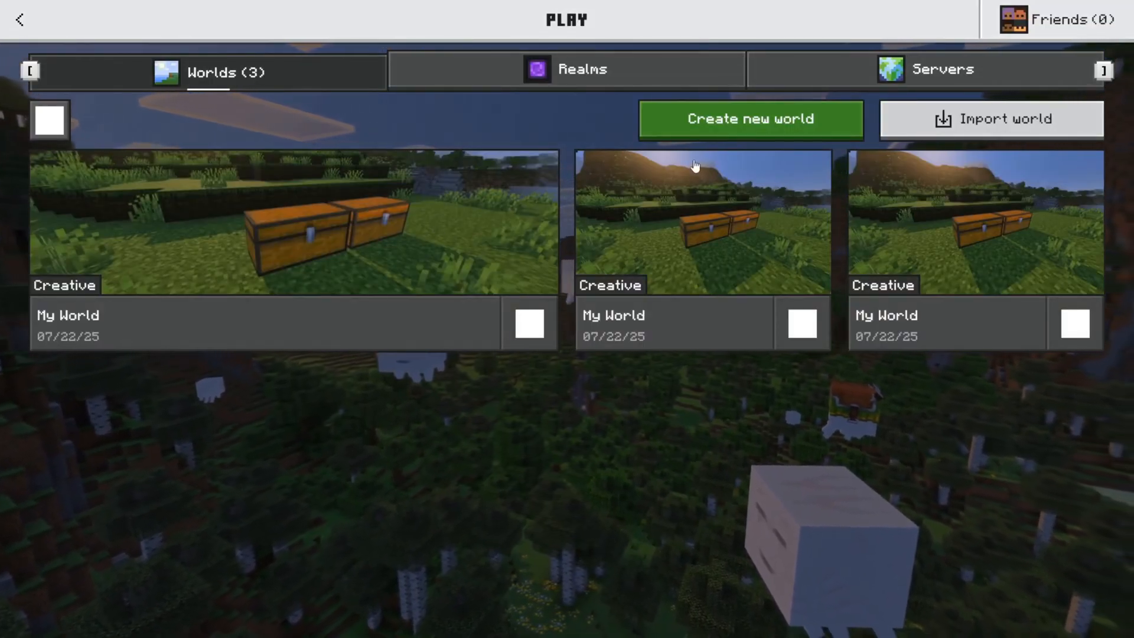
click(20, 19)
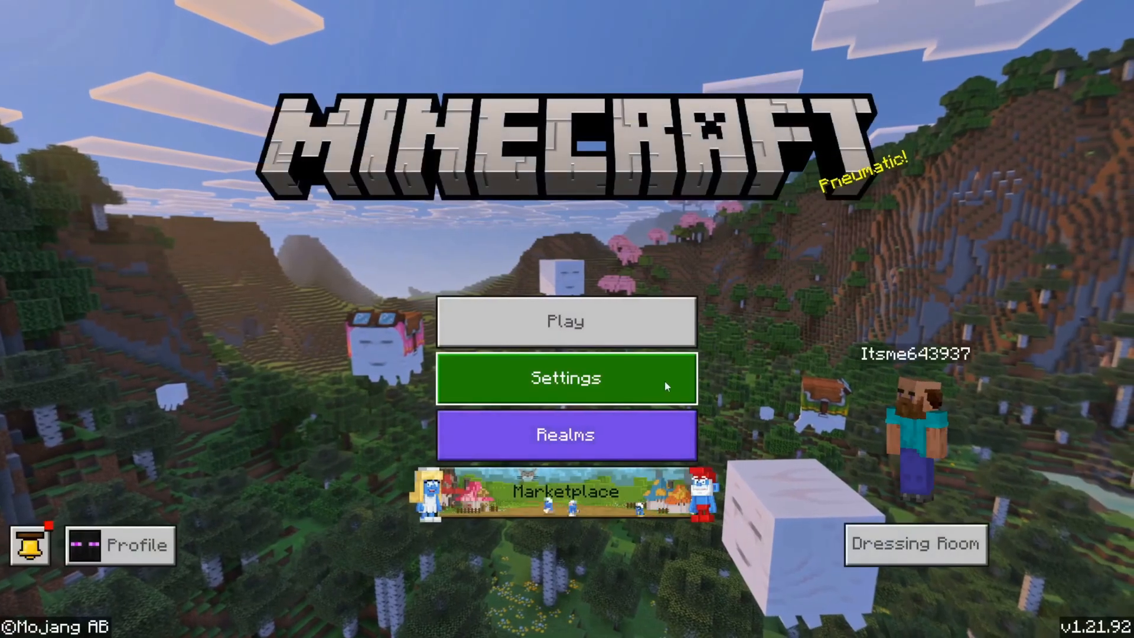
click(566, 378)
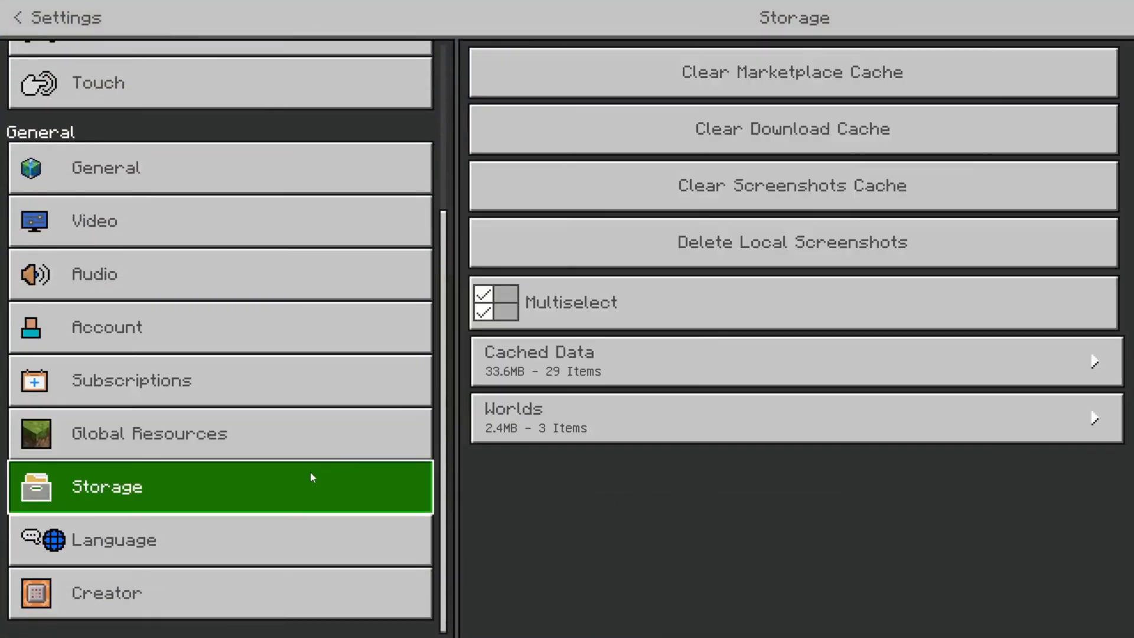
click(791, 417)
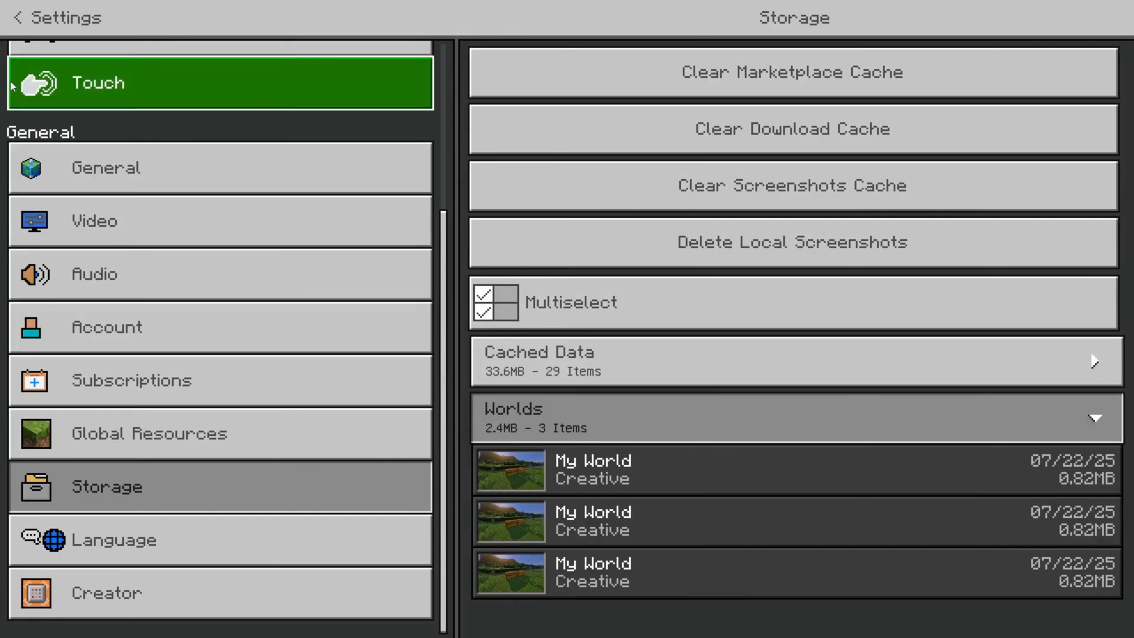
click(15, 17)
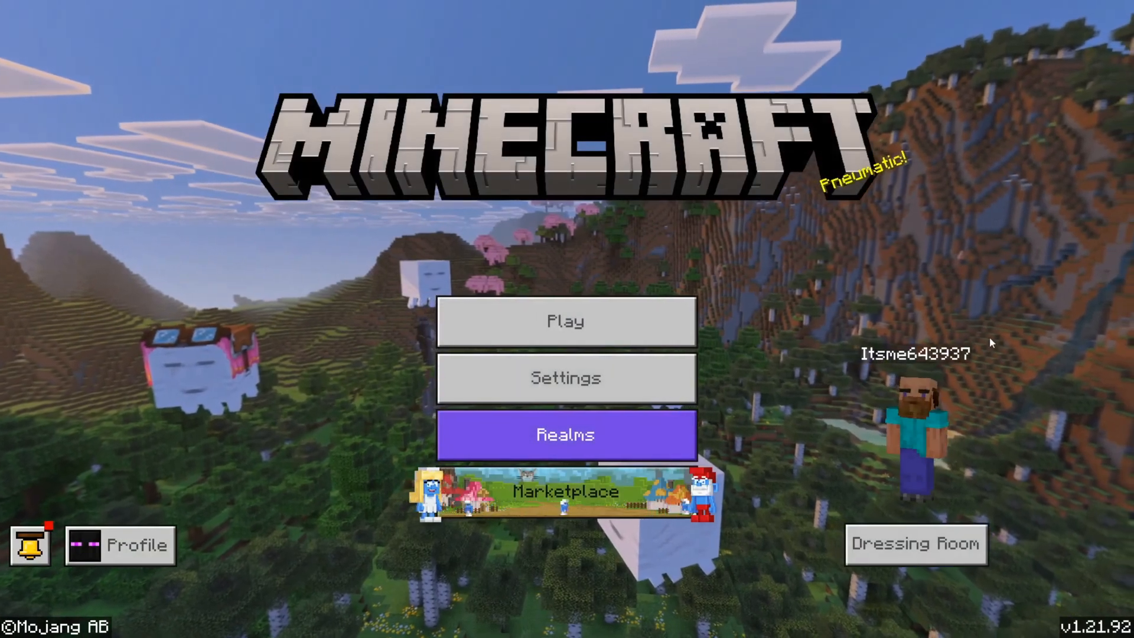